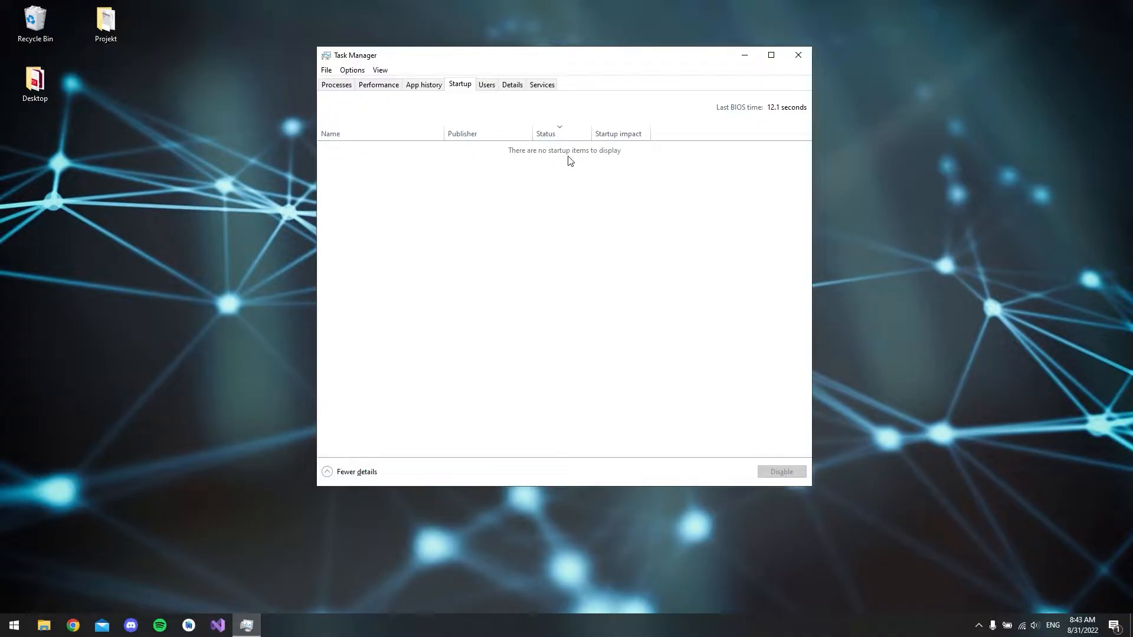
{"action": "mouse_move", "coordinate": [605, 157]}
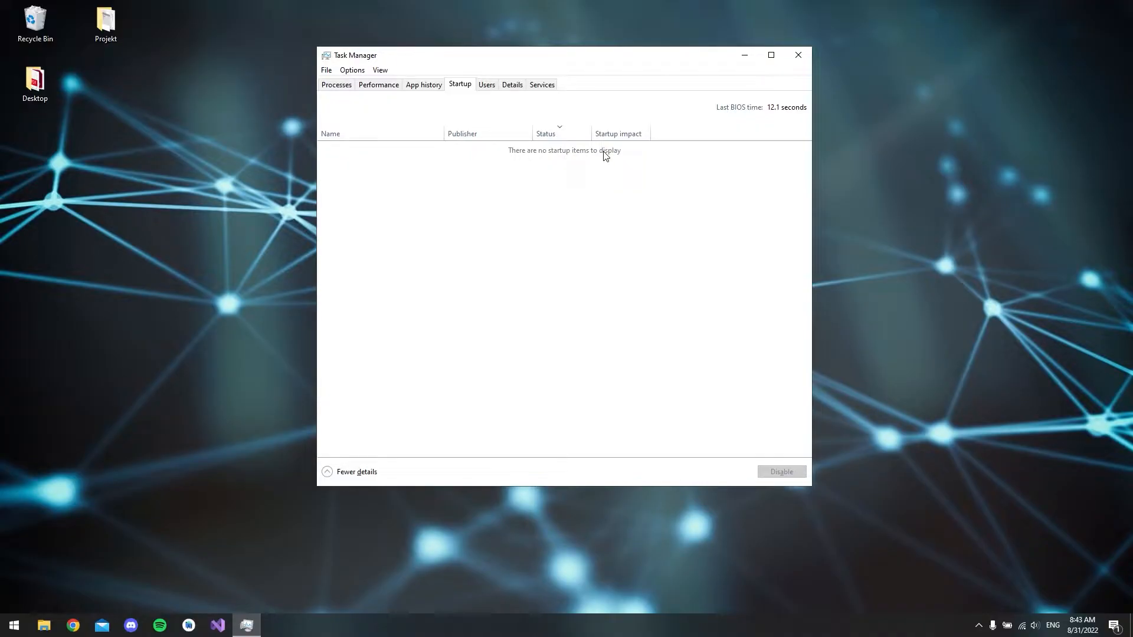
{"action": "mouse_move", "coordinate": [352, 65]}
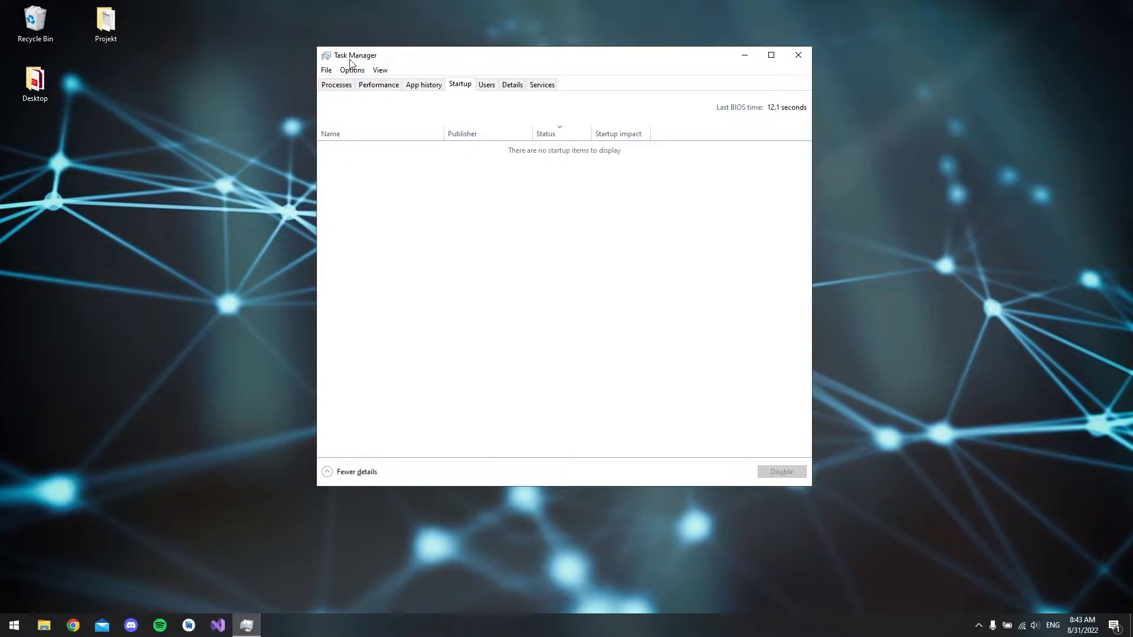
{"action": "mouse_move", "coordinate": [911, 95]}
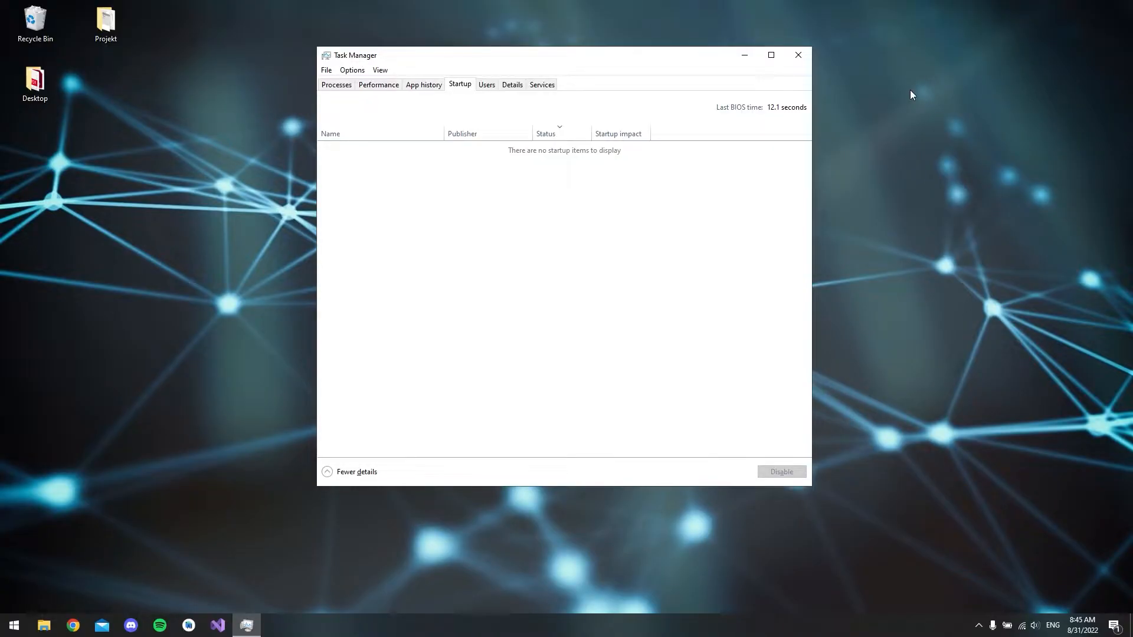
{"action": "mouse_move", "coordinate": [57, 608]}
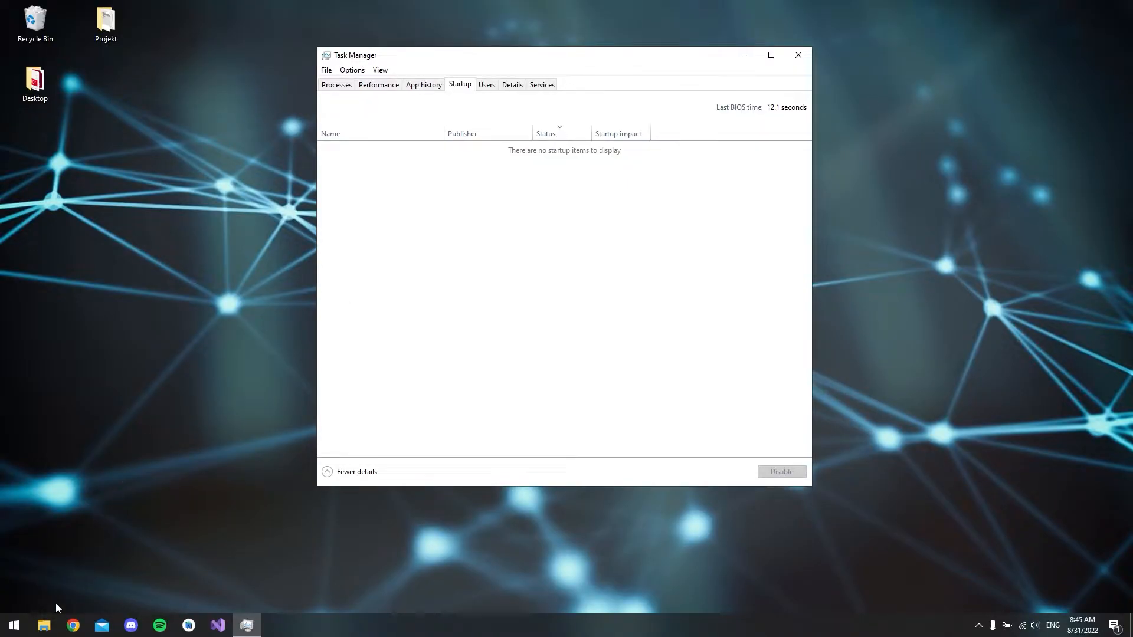
Open File Explorer to your user folder under C:\Users and reveal hidden items.
{"action": "left_click", "coordinate": [43, 626]}
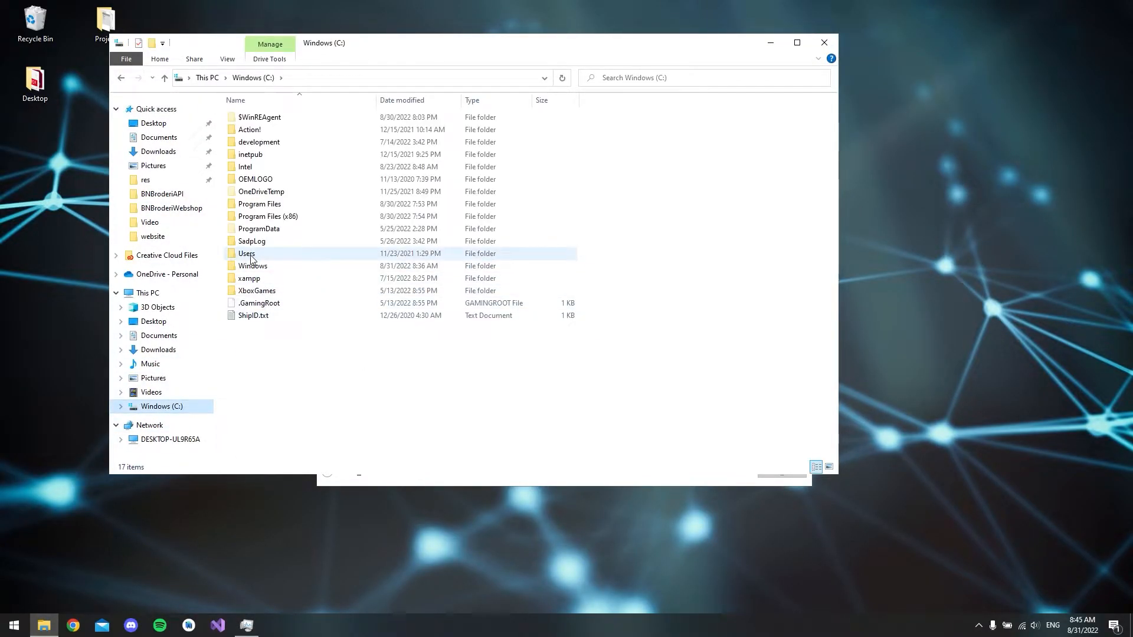
{"action": "double_click", "coordinate": [246, 254]}
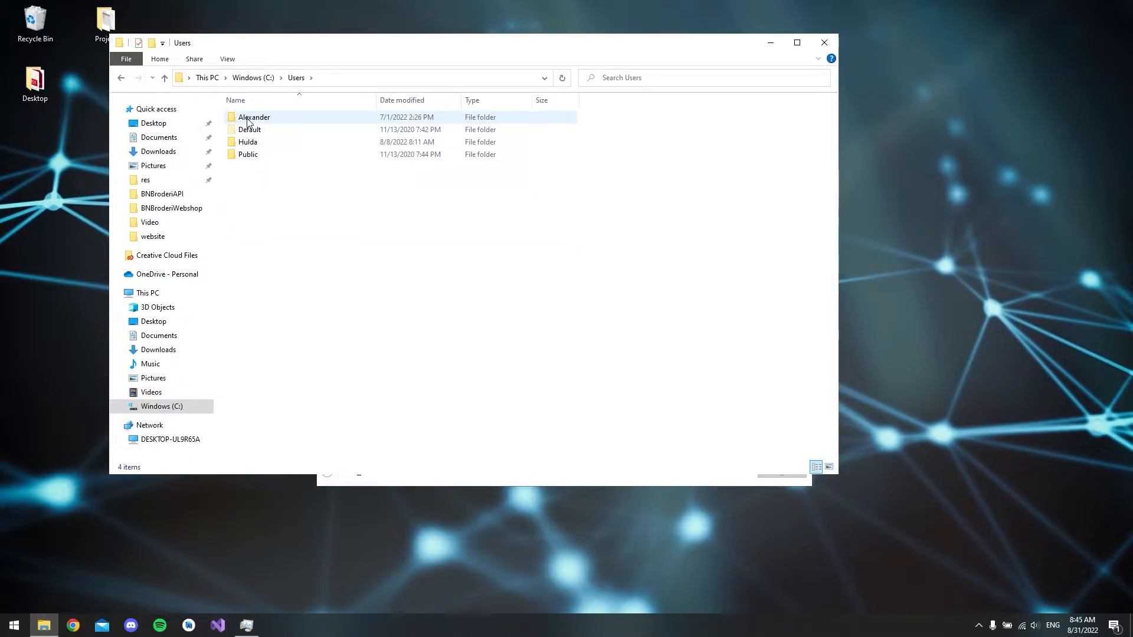
{"action": "double_click", "coordinate": [254, 117]}
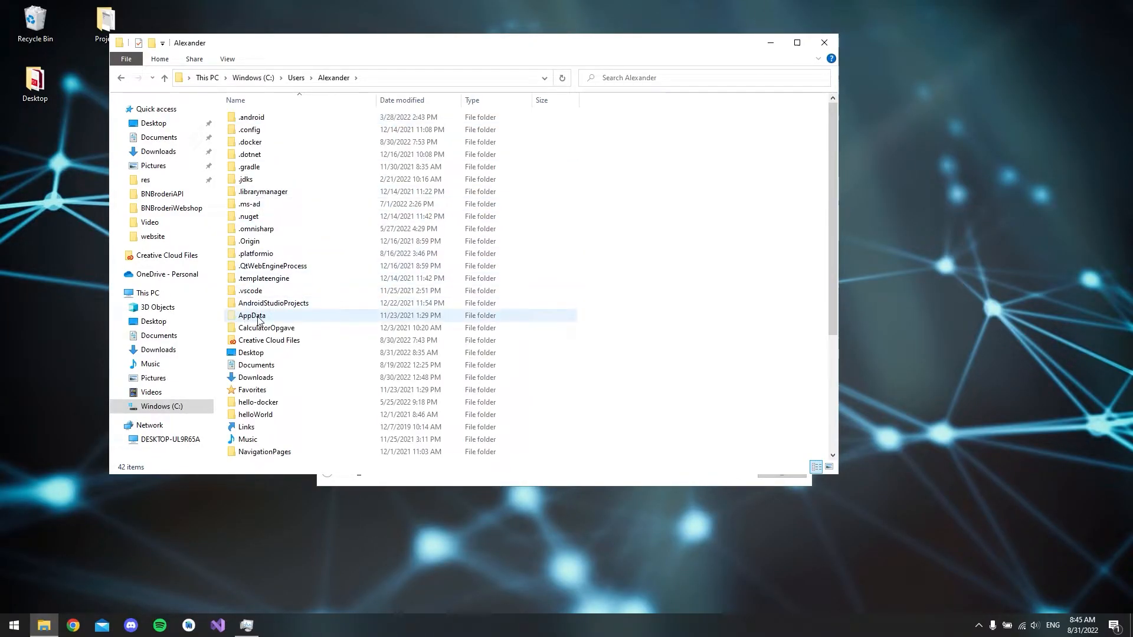
{"action": "mouse_move", "coordinate": [251, 316]}
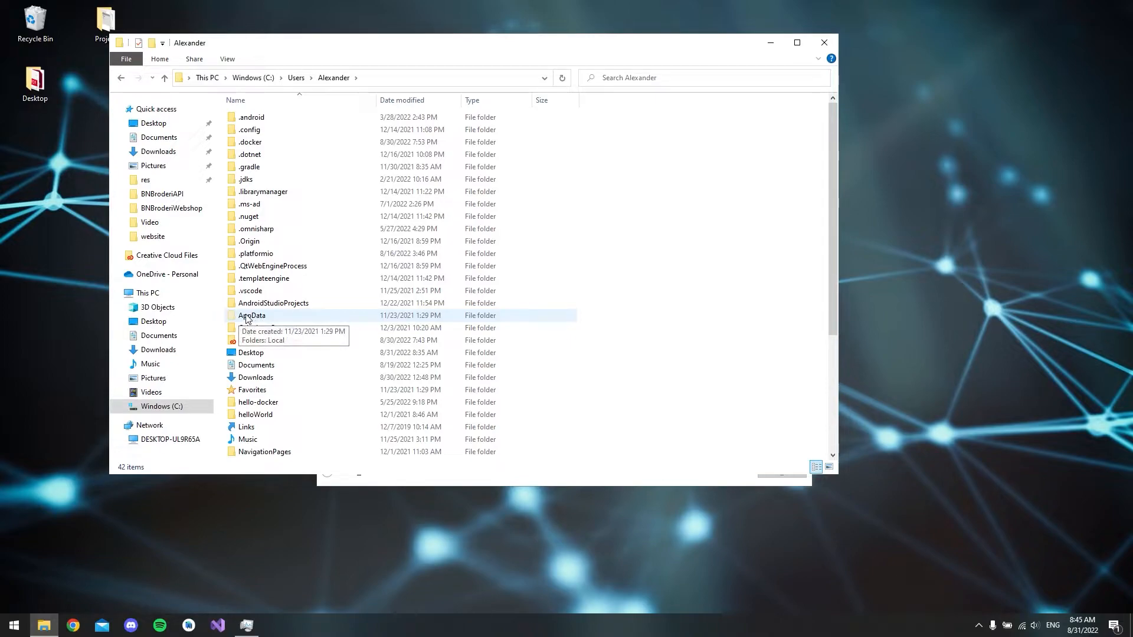
{"action": "left_click", "coordinate": [226, 58]}
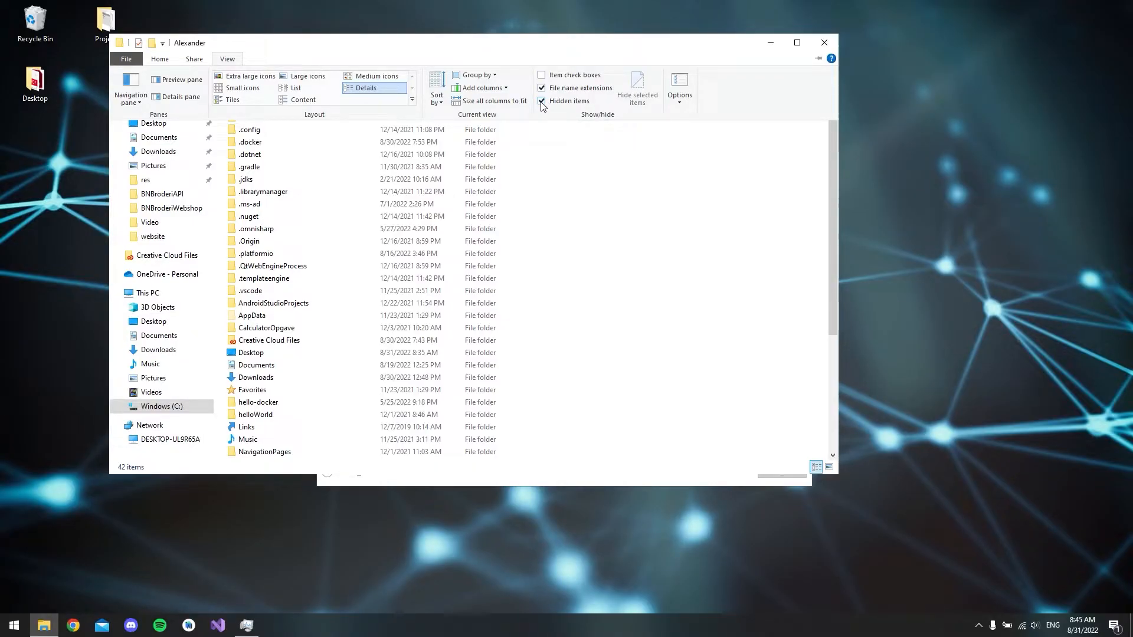
{"action": "mouse_move", "coordinate": [570, 100]}
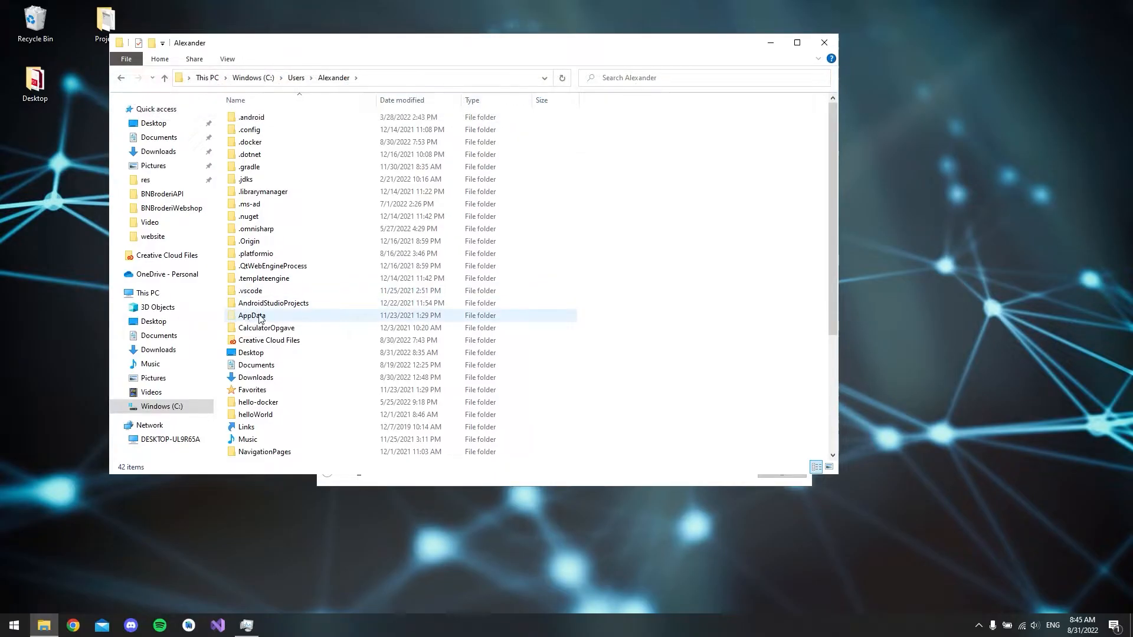
{"action": "mouse_move", "coordinate": [252, 315]}
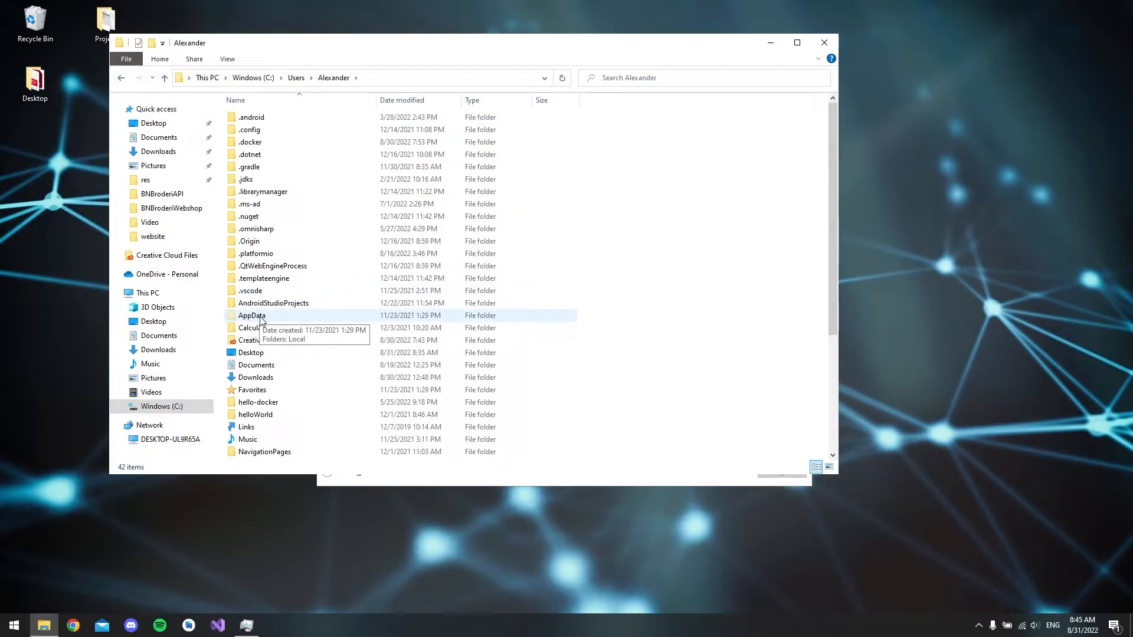
Navigate through AppData, Roaming, Microsoft and Windows into the Start Menu folder.
{"action": "double_click", "coordinate": [252, 316]}
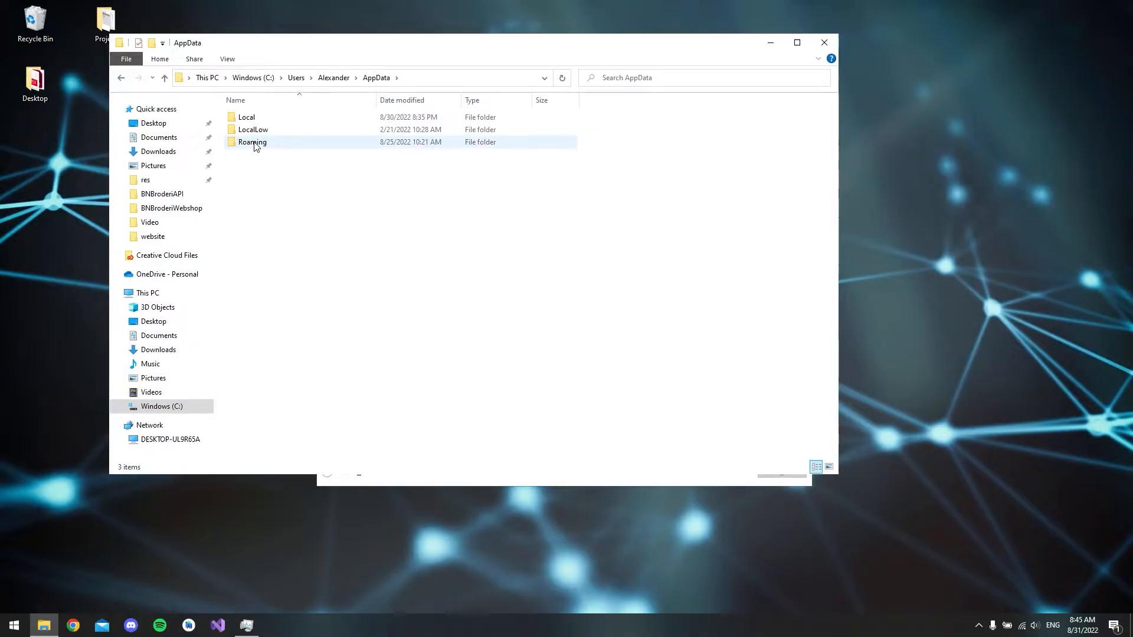
{"action": "double_click", "coordinate": [252, 141]}
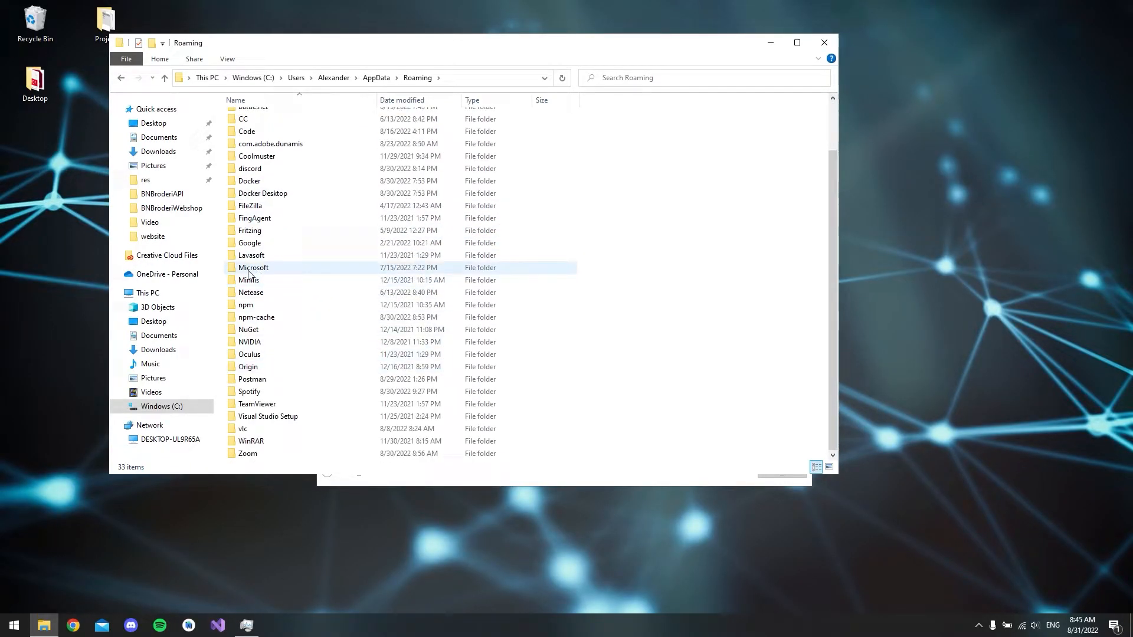
{"action": "double_click", "coordinate": [254, 267]}
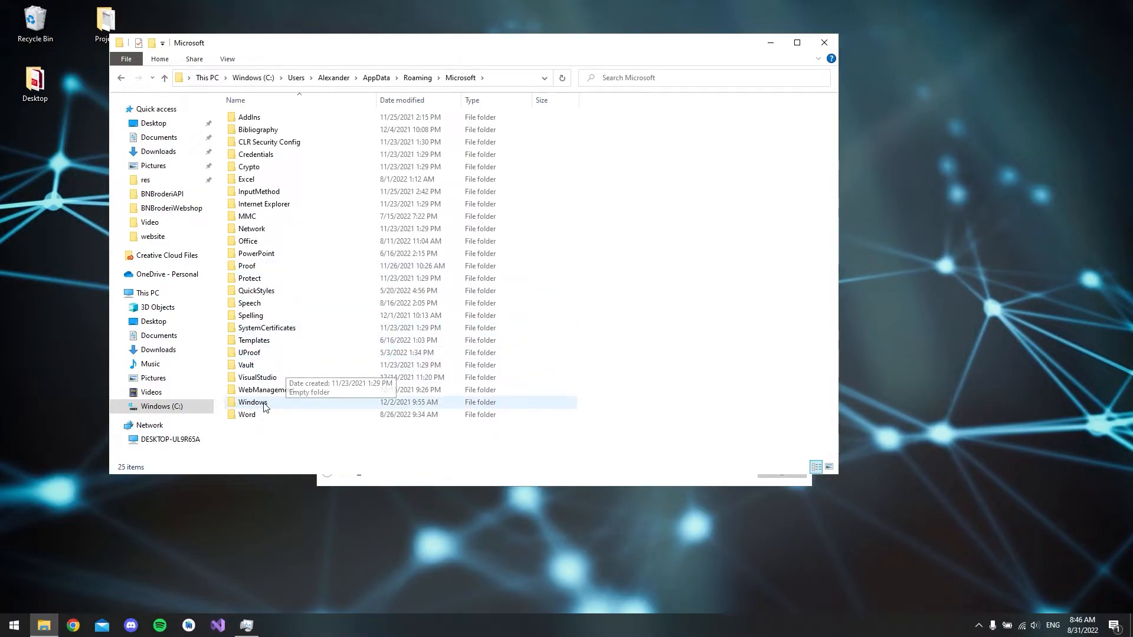
{"action": "double_click", "coordinate": [254, 402]}
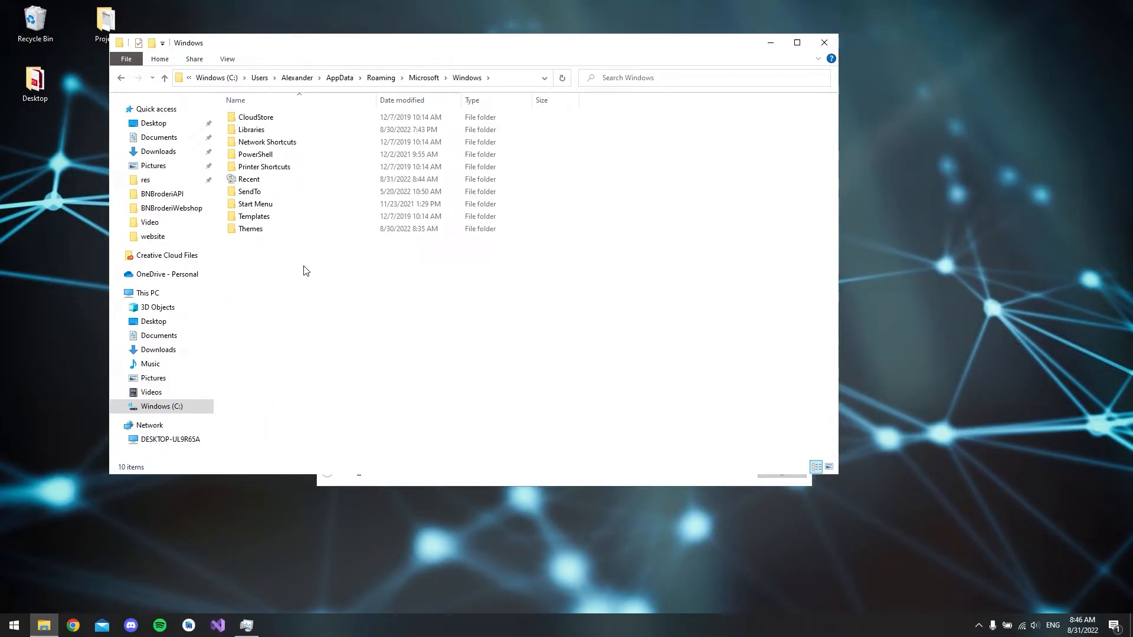
{"action": "left_click", "coordinate": [255, 203]}
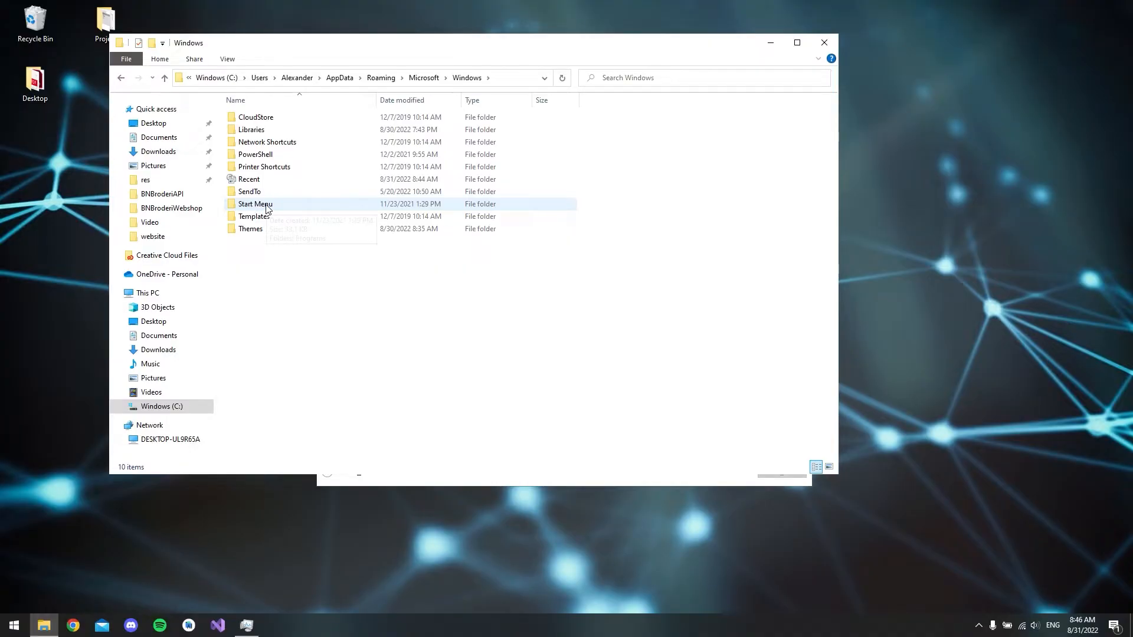
{"action": "double_click", "coordinate": [255, 204]}
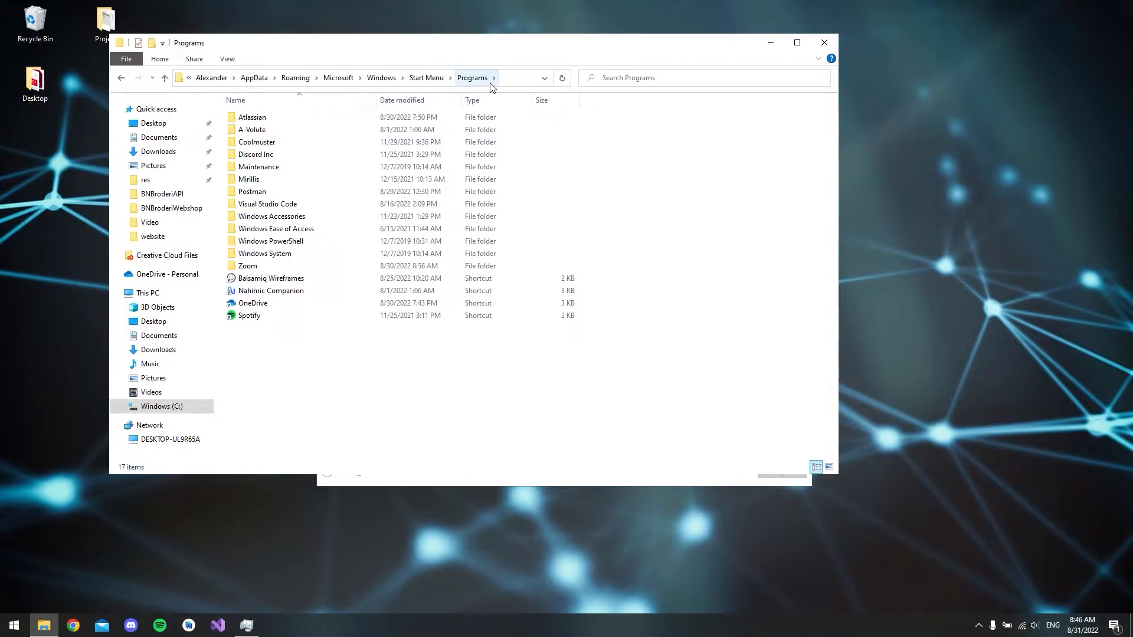
{"action": "left_click", "coordinate": [325, 78]}
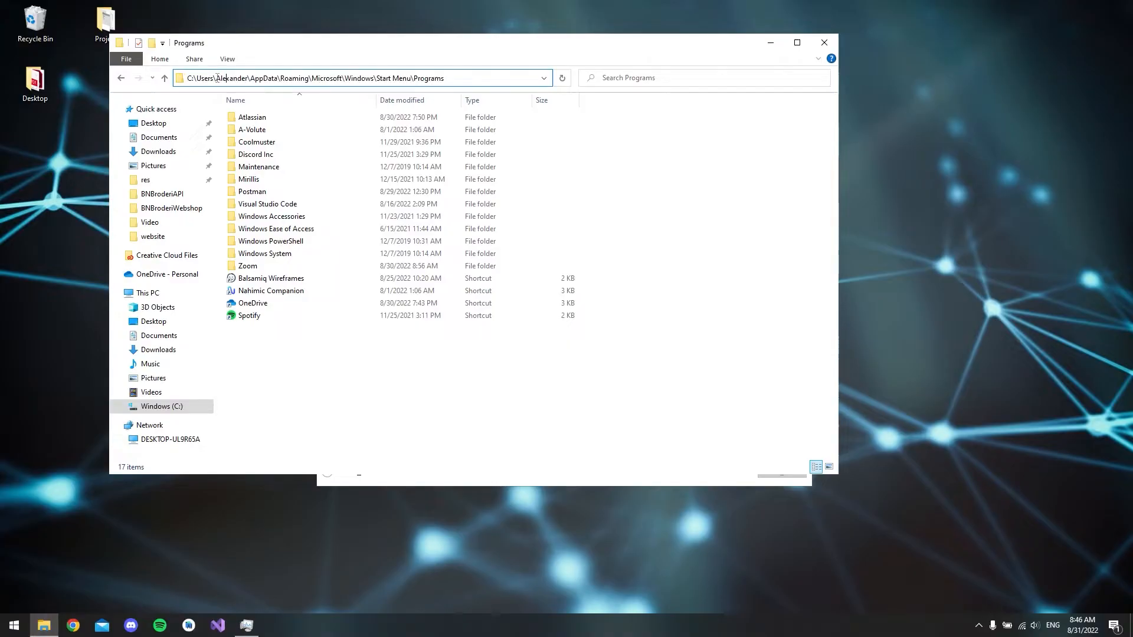
{"action": "double_click", "coordinate": [231, 77]}
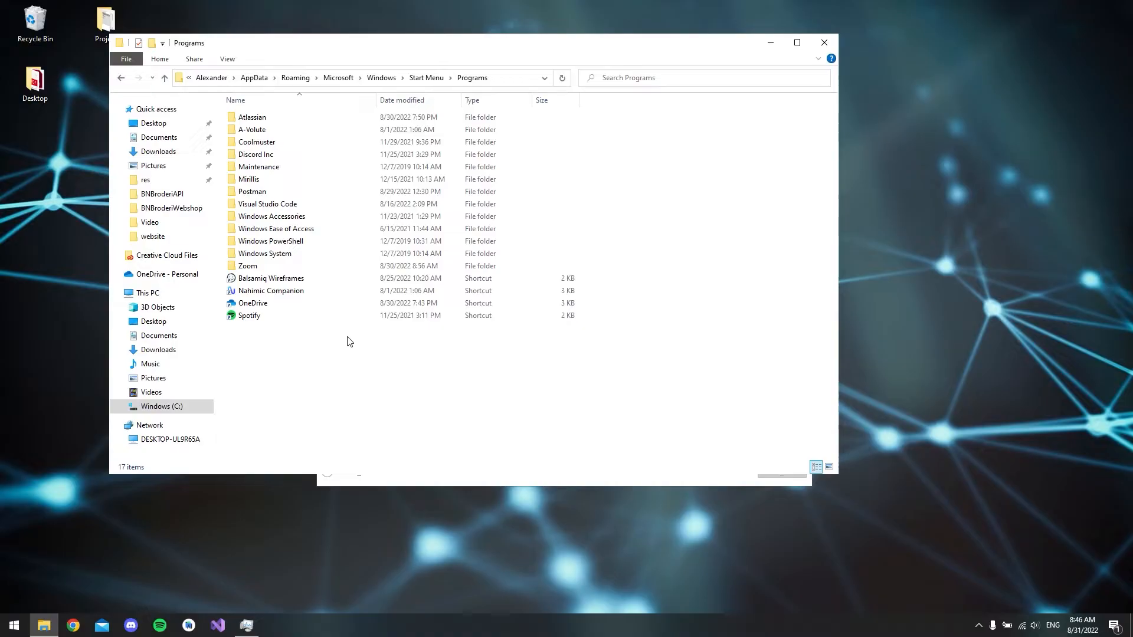
{"action": "mouse_move", "coordinate": [266, 204]}
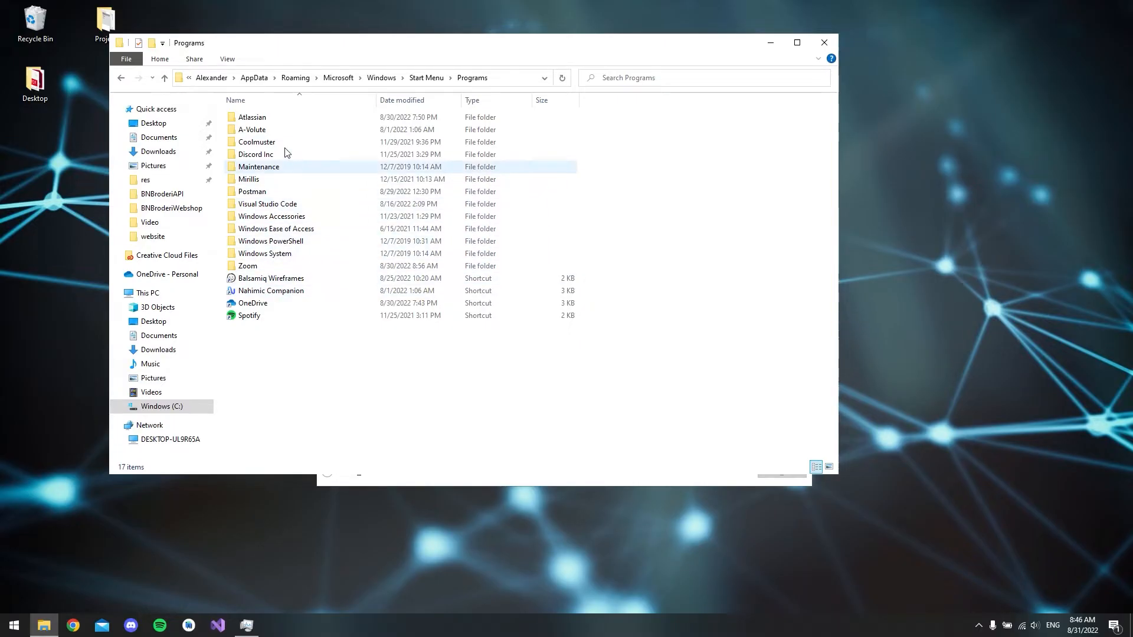
{"action": "left_click", "coordinate": [369, 338]}
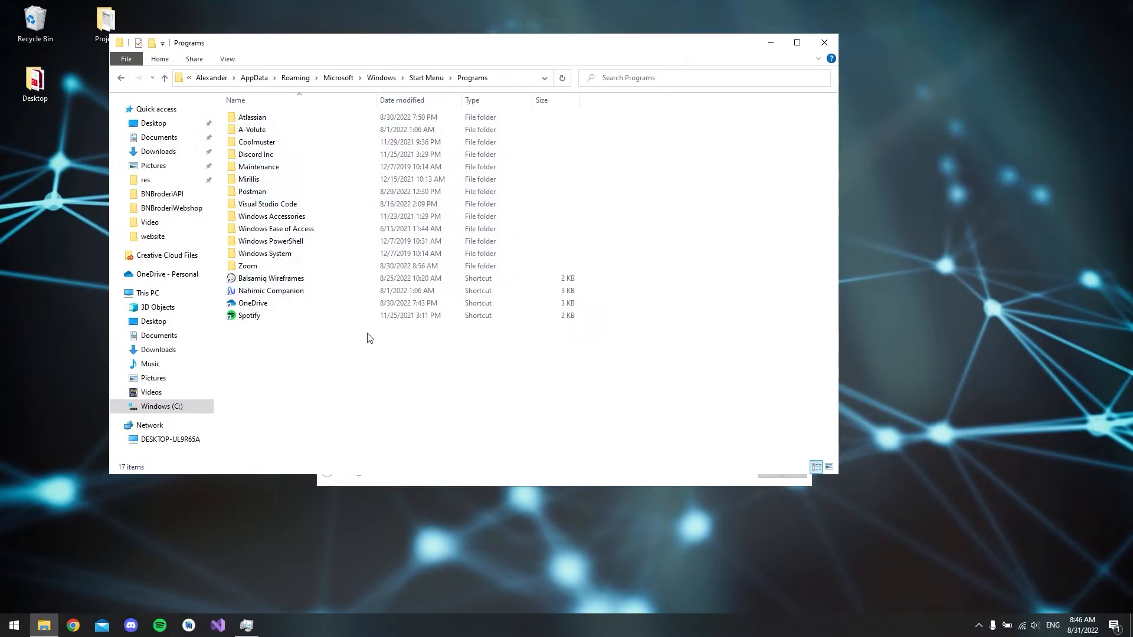
{"action": "mouse_move", "coordinate": [439, 193]}
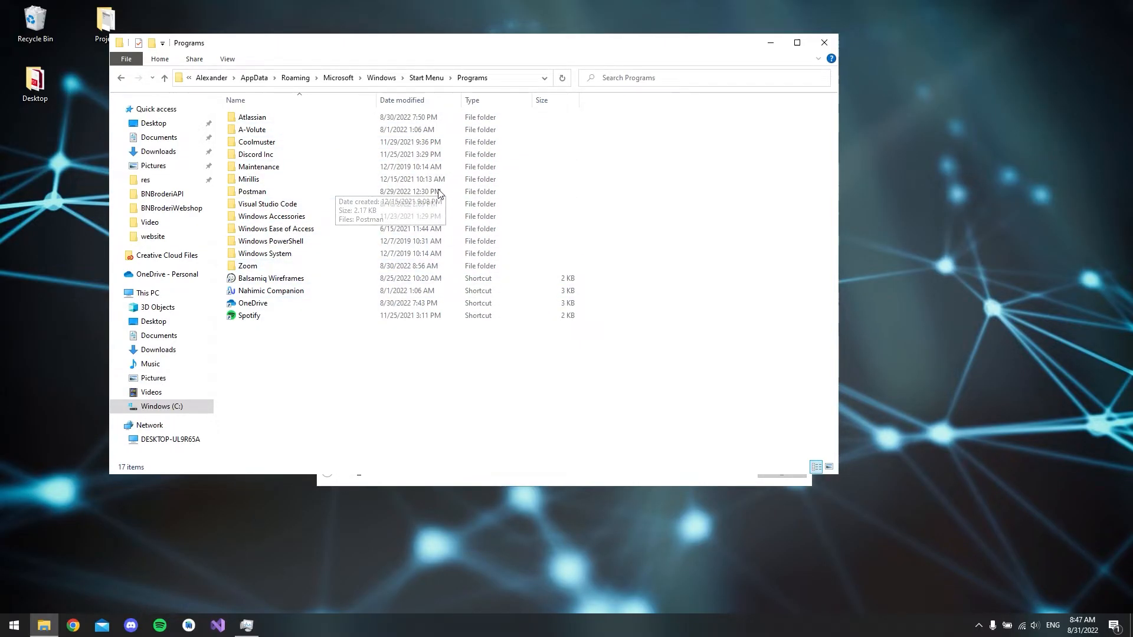
{"action": "left_click", "coordinate": [248, 266]}
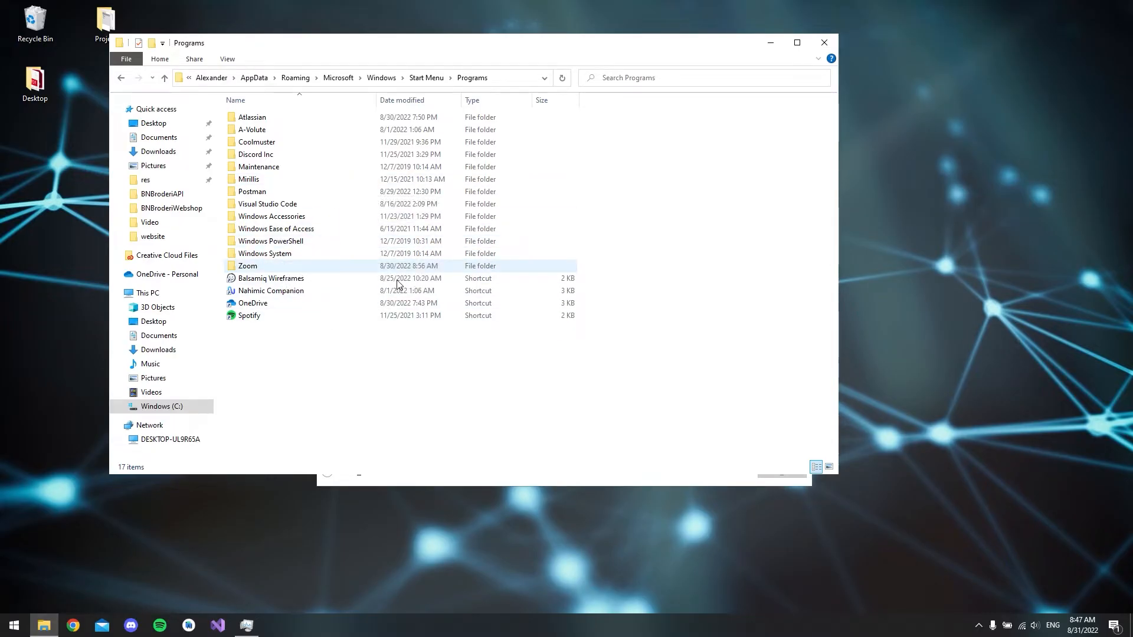
{"action": "mouse_move", "coordinate": [358, 182]}
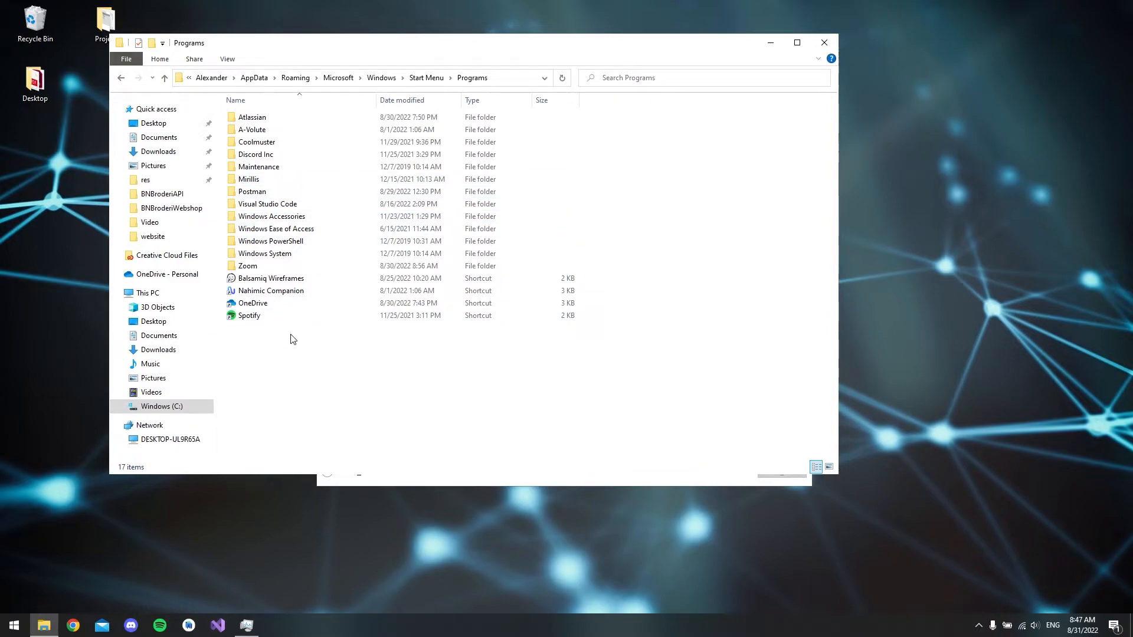
Create a new folder in Programs and name it 'Startup'.
{"action": "right_click", "coordinate": [293, 339]}
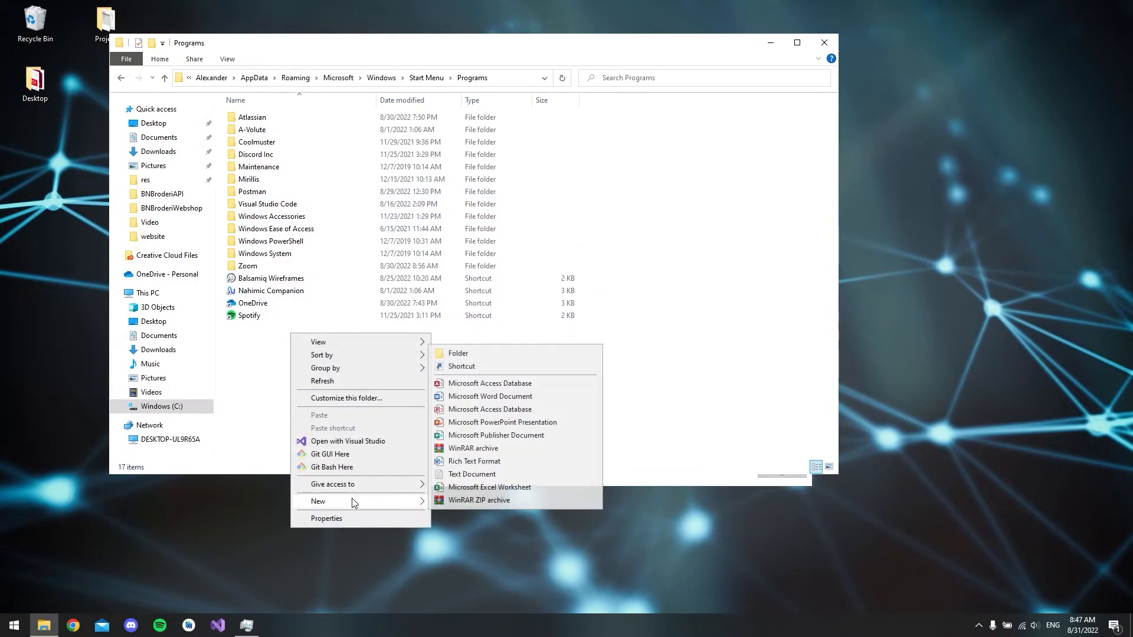
{"action": "left_click", "coordinate": [458, 353]}
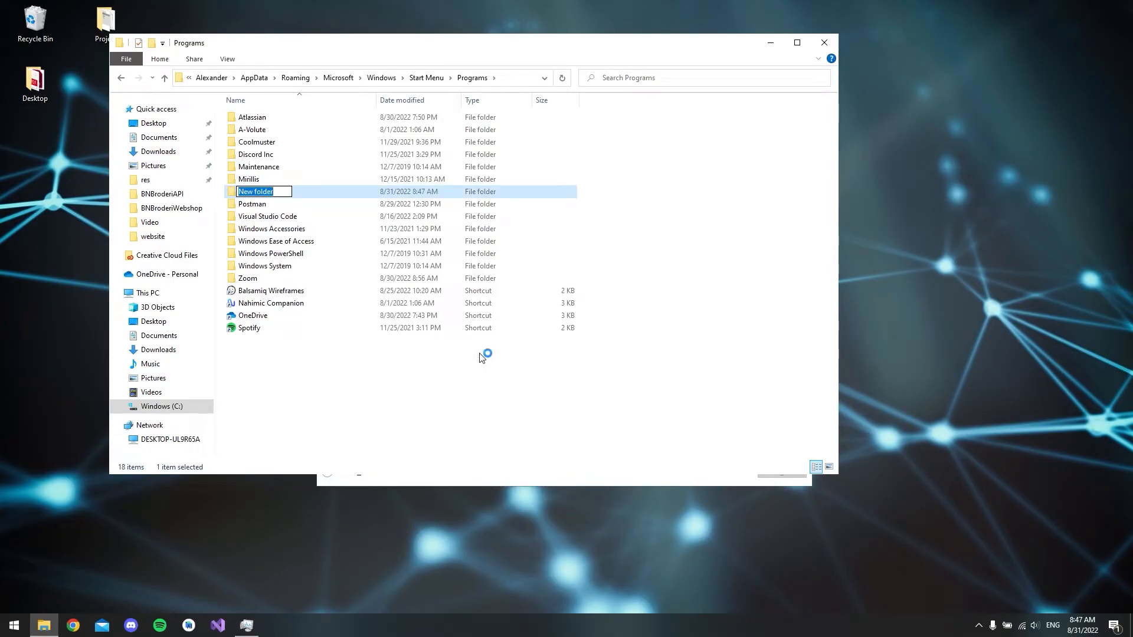
{"action": "type", "text": "Star"}
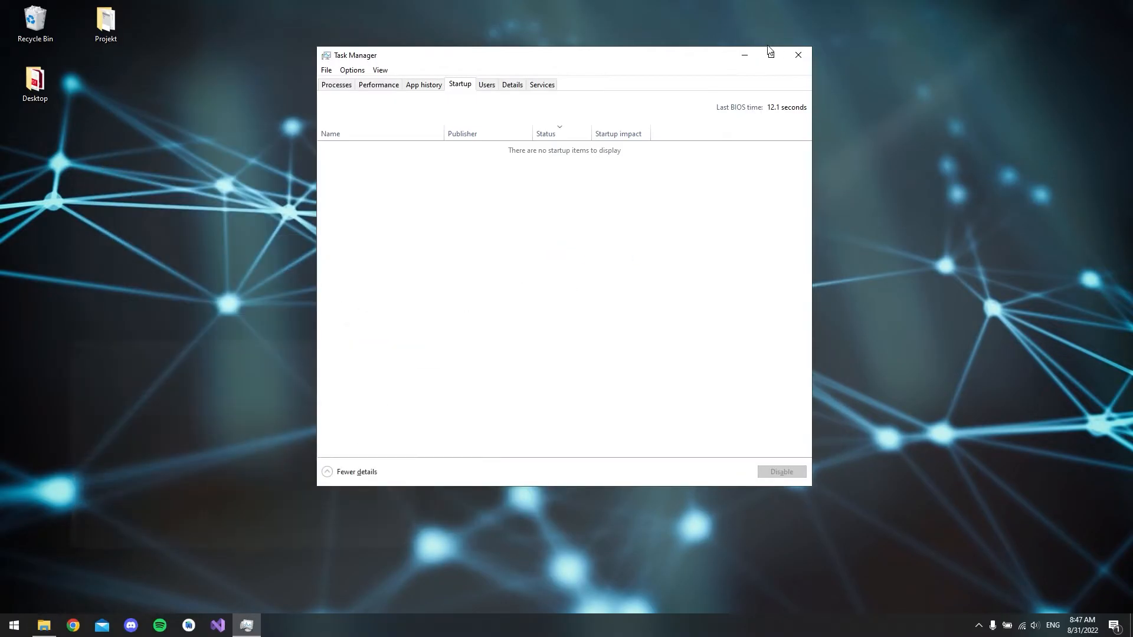
{"action": "left_click", "coordinate": [336, 84]}
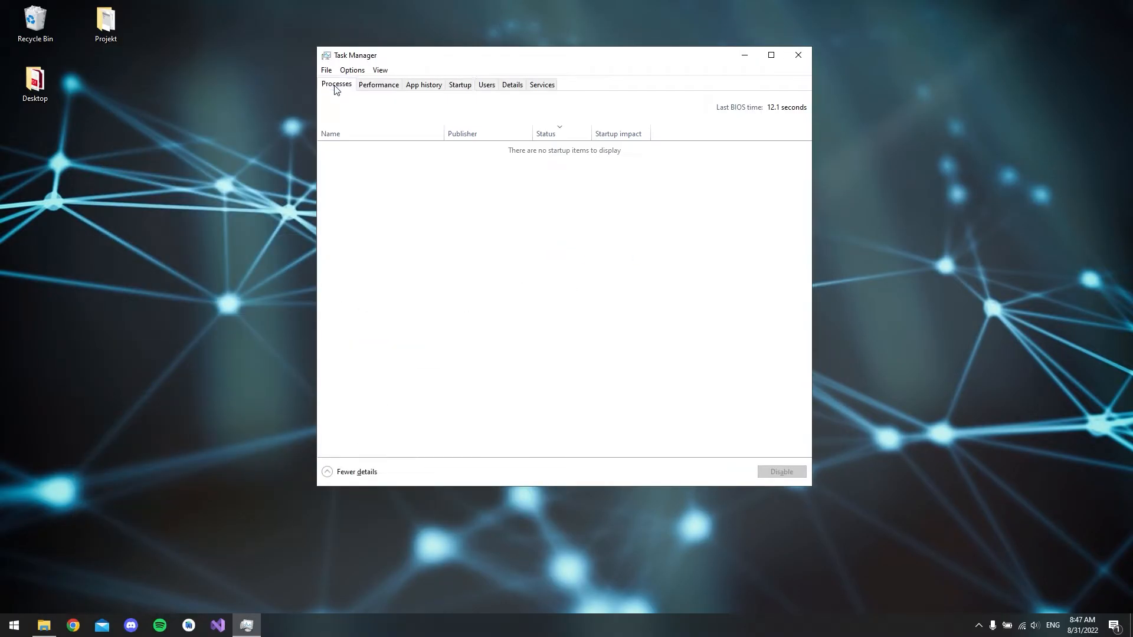
{"action": "left_click", "coordinate": [336, 83]}
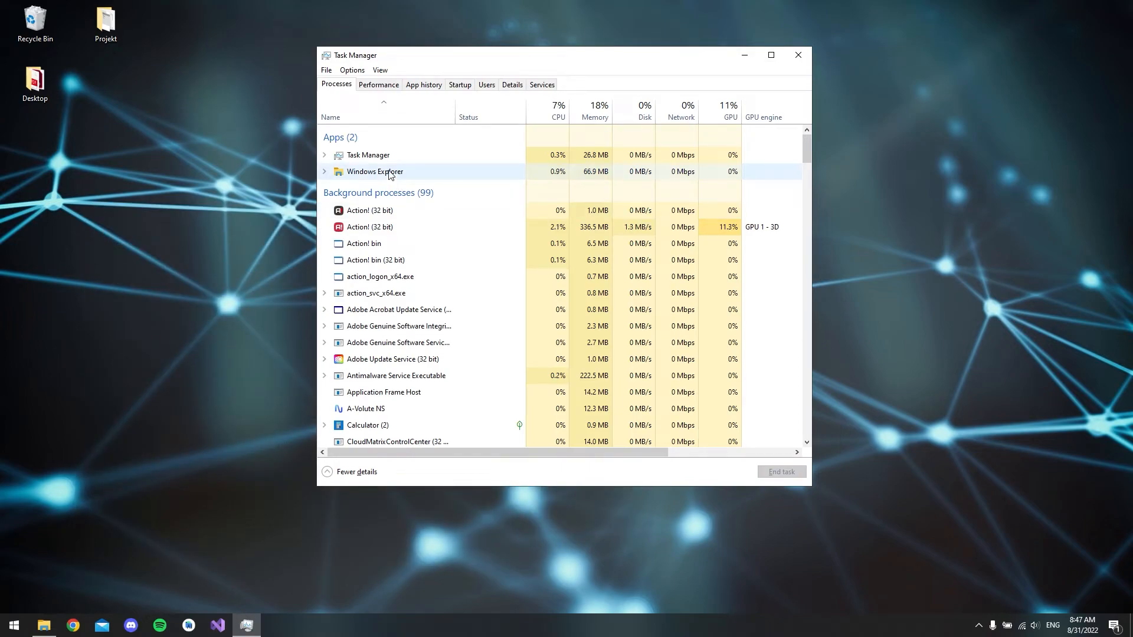
{"action": "right_click", "coordinate": [374, 171]}
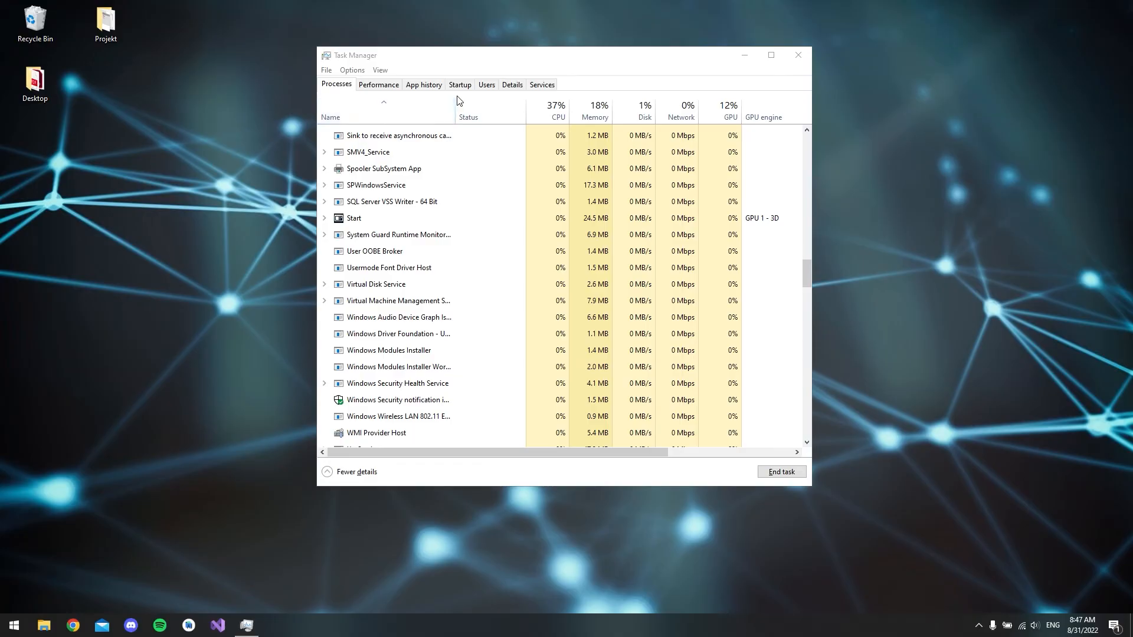
{"action": "left_click", "coordinate": [460, 85]}
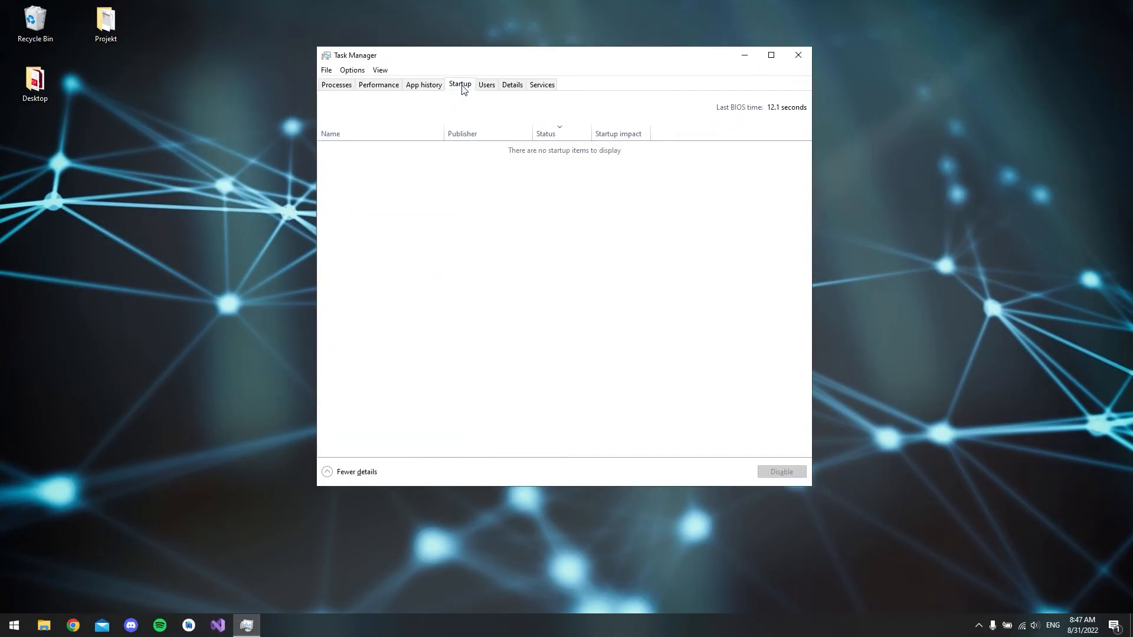
{"action": "mouse_move", "coordinate": [798, 55]}
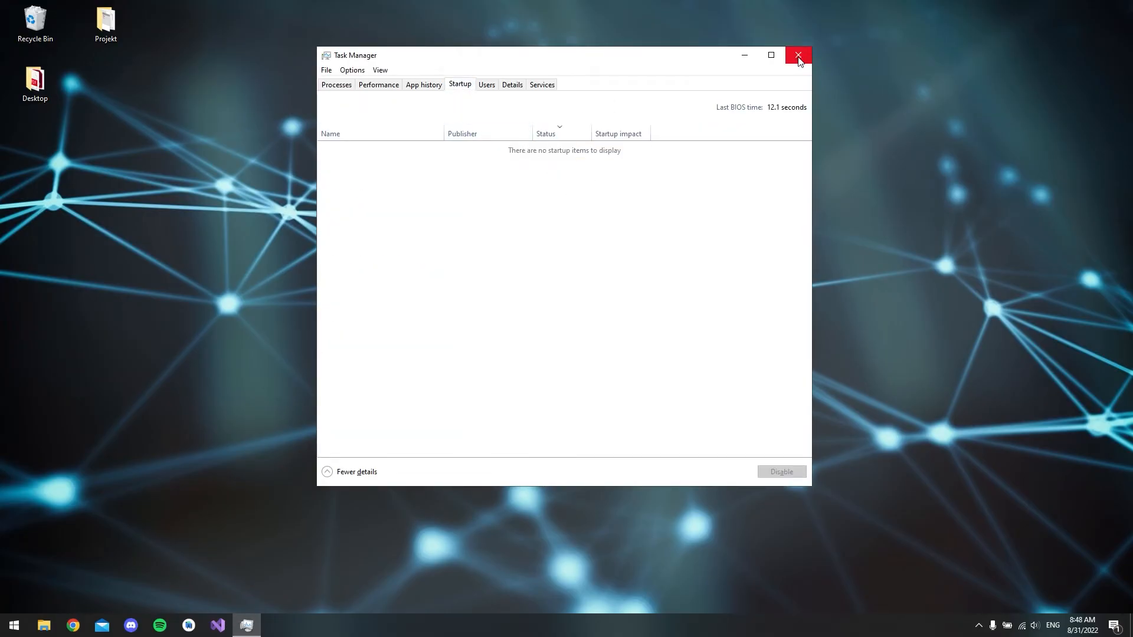
Close and reopen Task Manager, then scroll through its Startup tab's program list.
{"action": "left_click", "coordinate": [798, 54]}
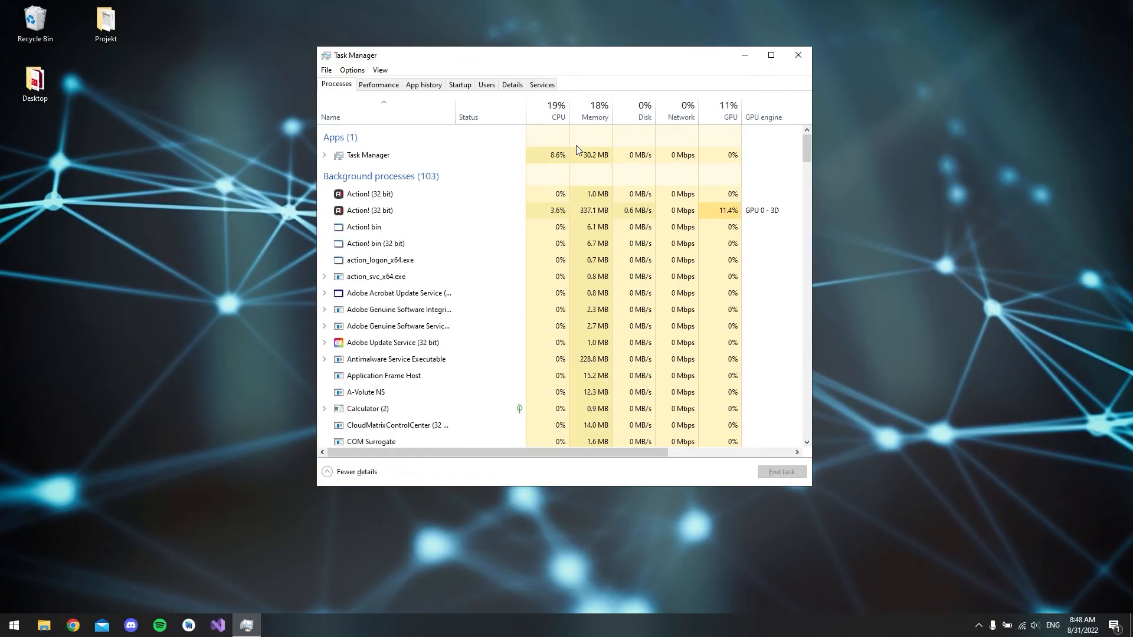
{"action": "left_click", "coordinate": [459, 85]}
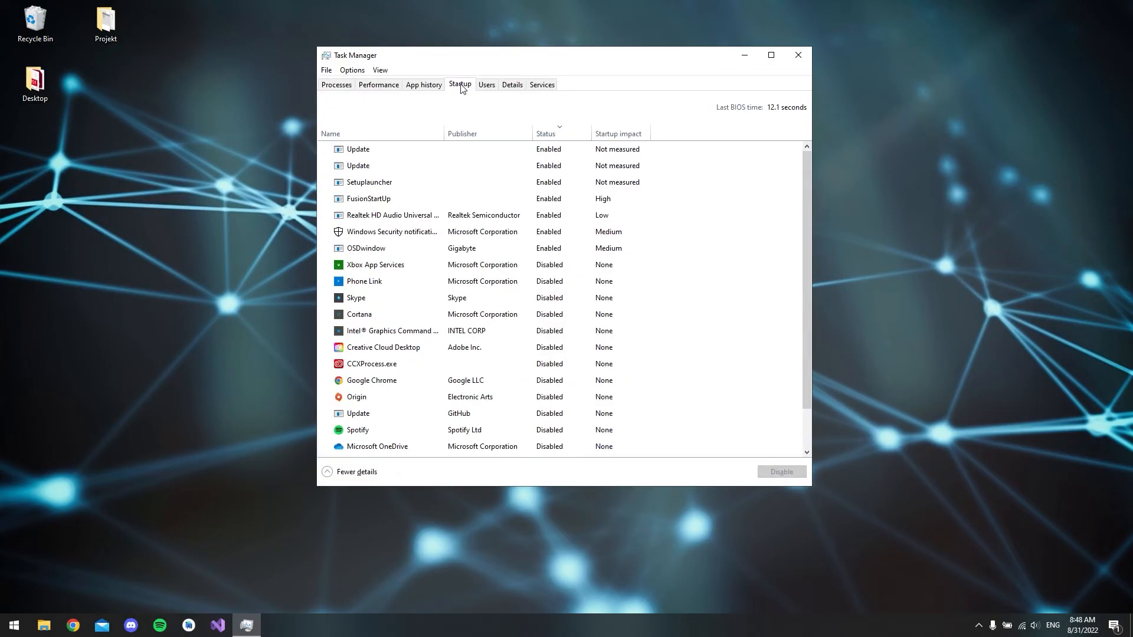
{"action": "left_click", "coordinate": [357, 430]}
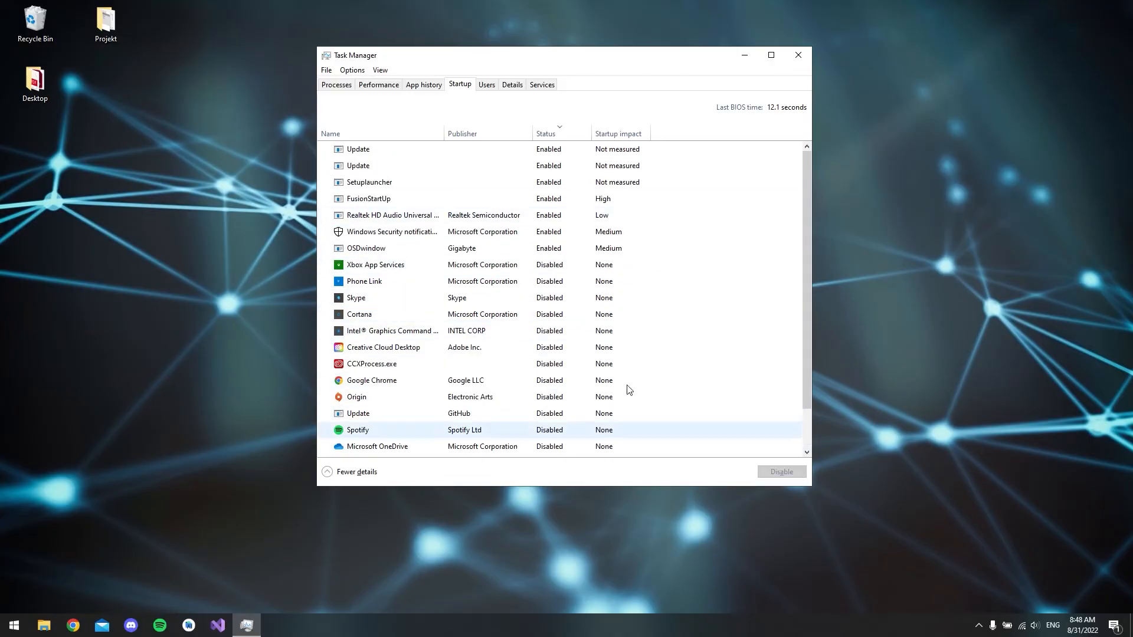
{"action": "scroll", "scroll_direction": "down", "scroll_amount": 3}
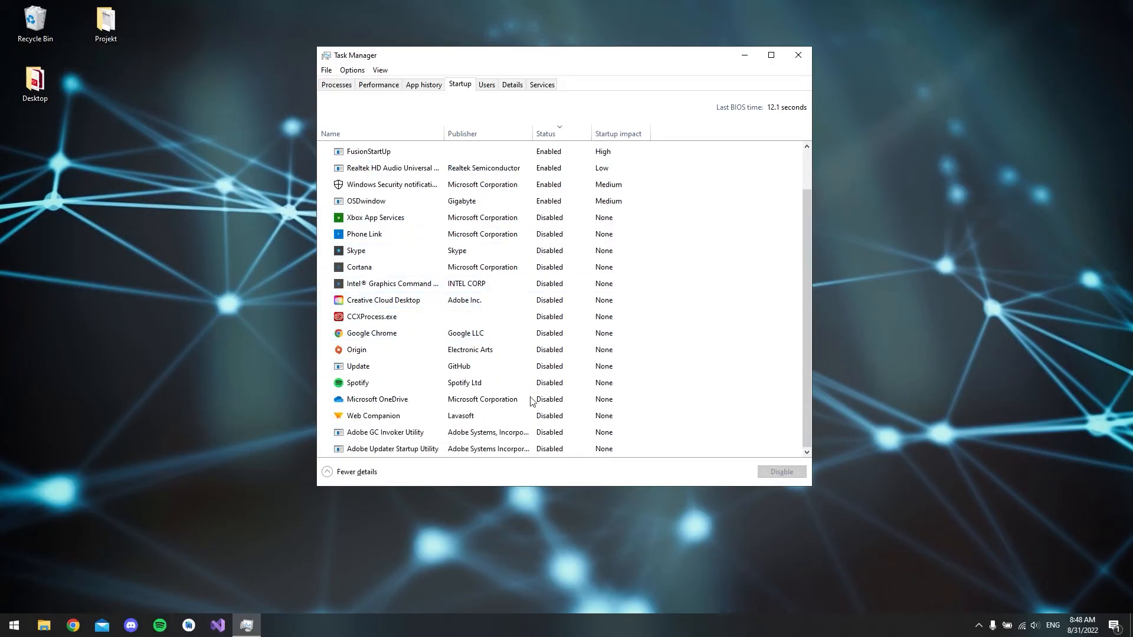